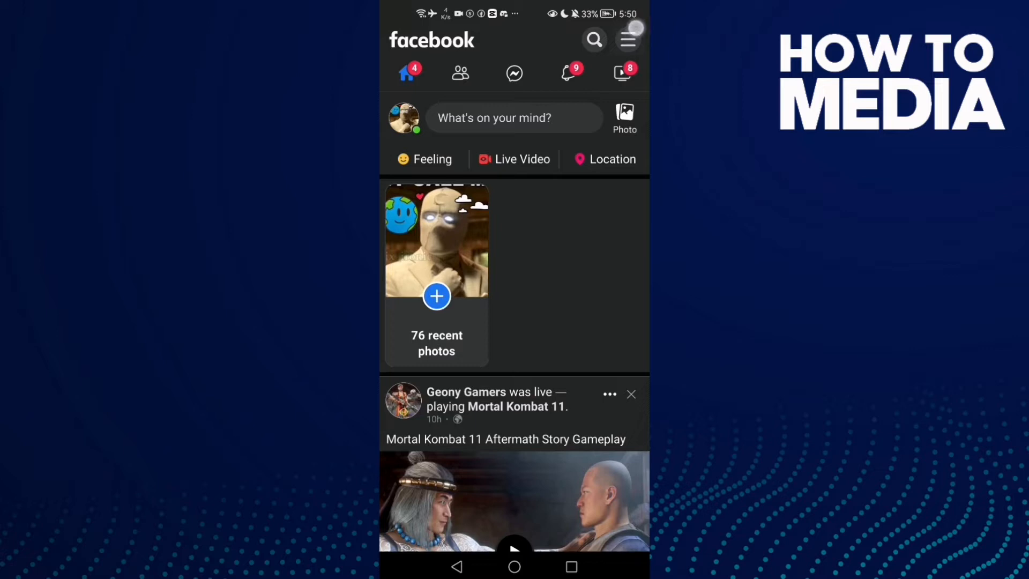
Reach the cover photo in full view via menu, profile, Edit profile and View Cover Photo.
click(627, 40)
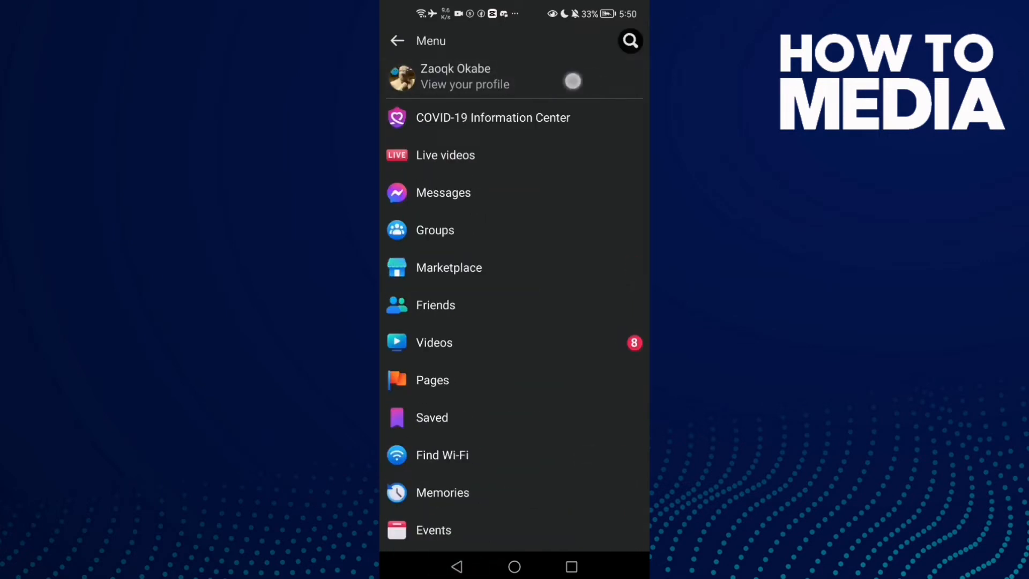
click(465, 76)
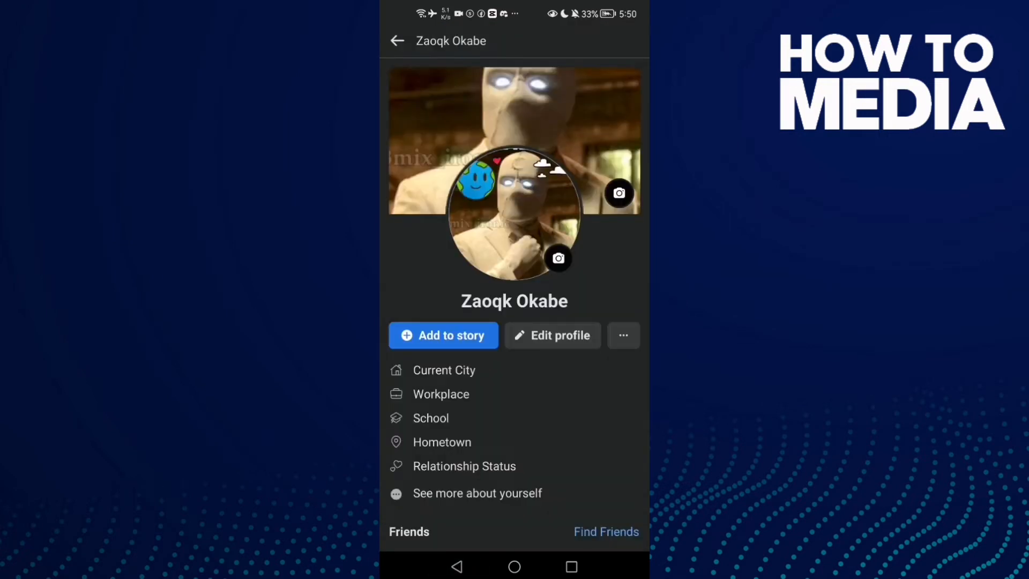
click(552, 336)
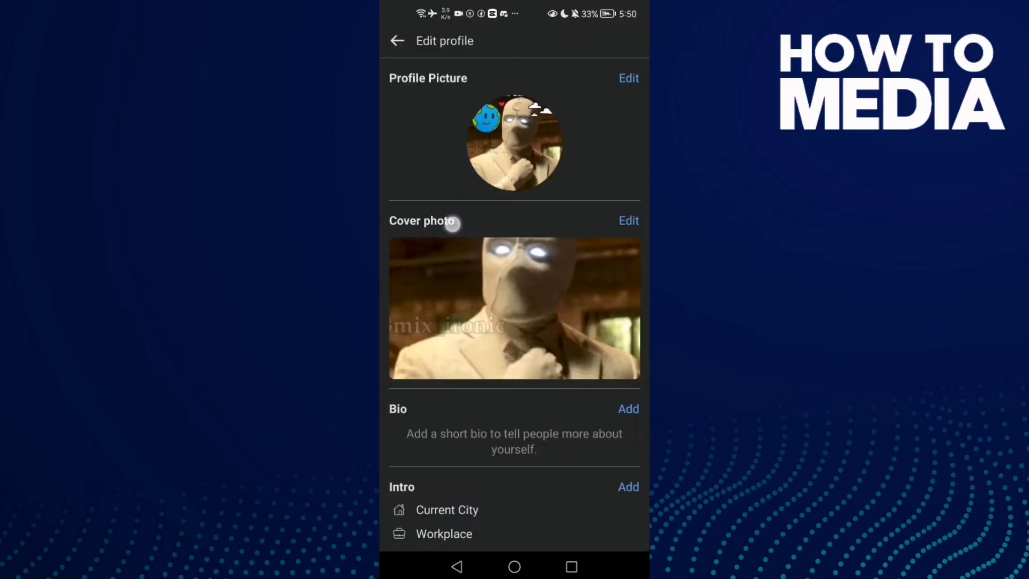
click(627, 221)
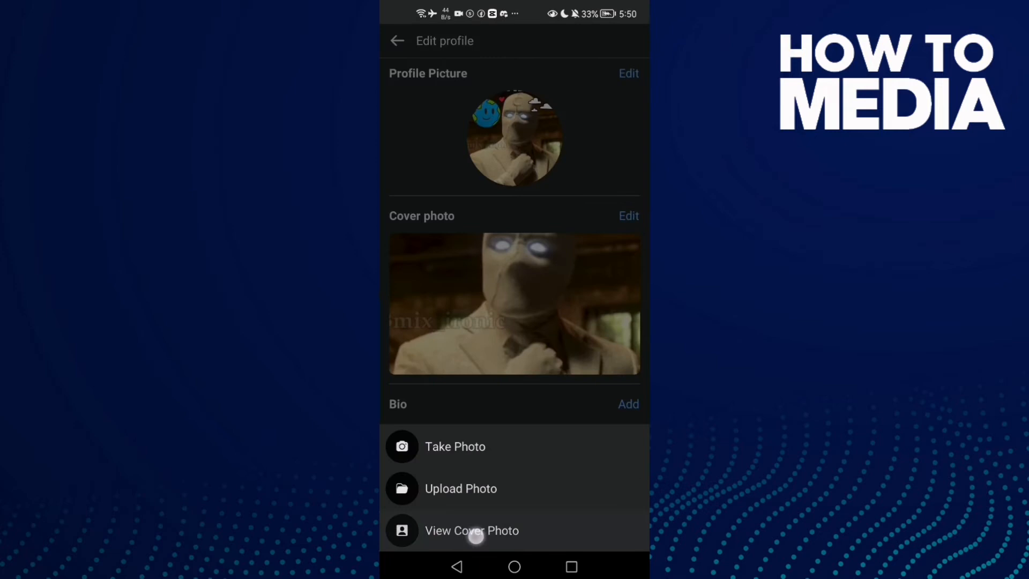
click(472, 530)
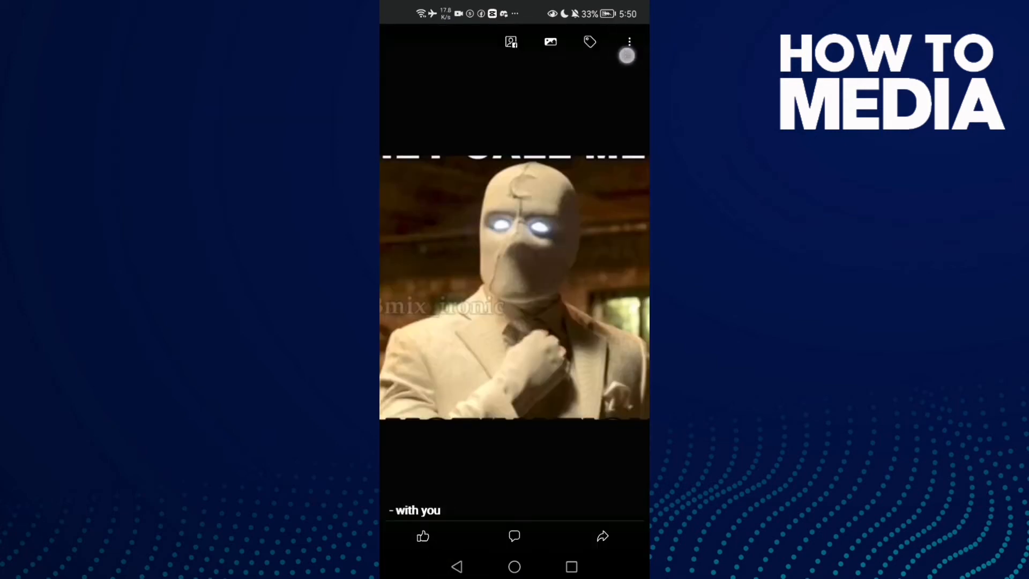
Uncheck your own name in the photo's Tagged list and confirm with Done.
click(629, 41)
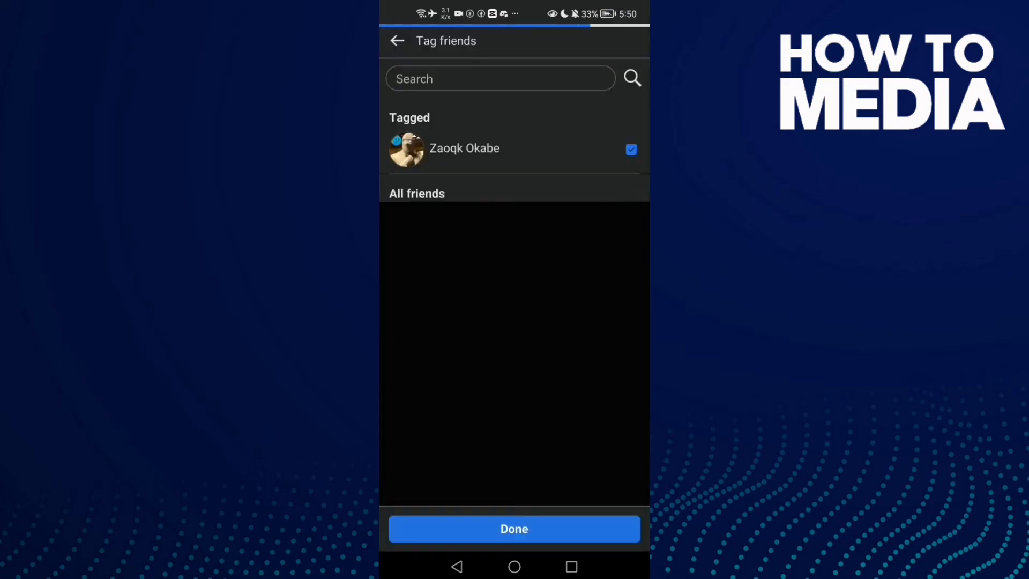
click(631, 151)
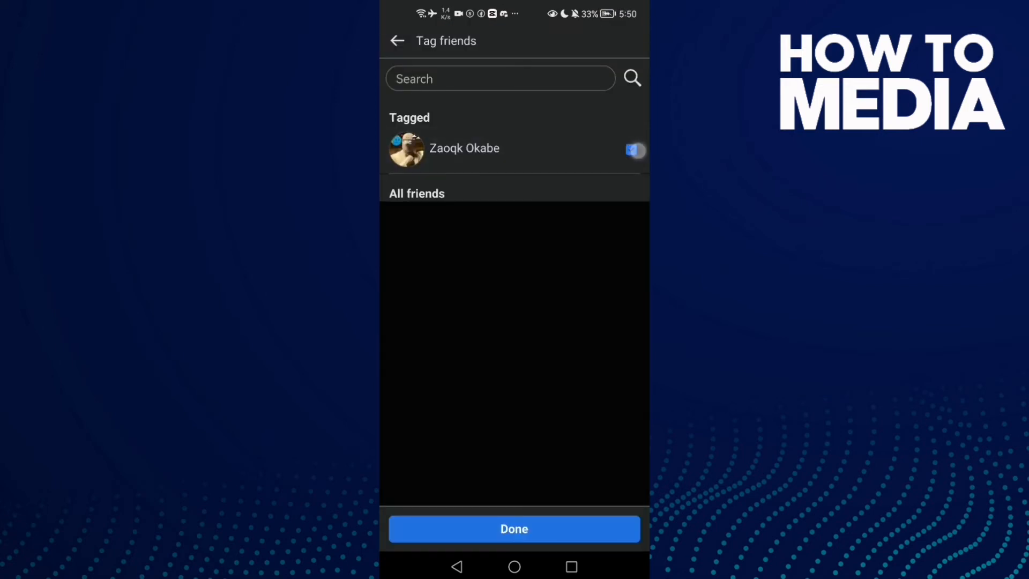
click(630, 150)
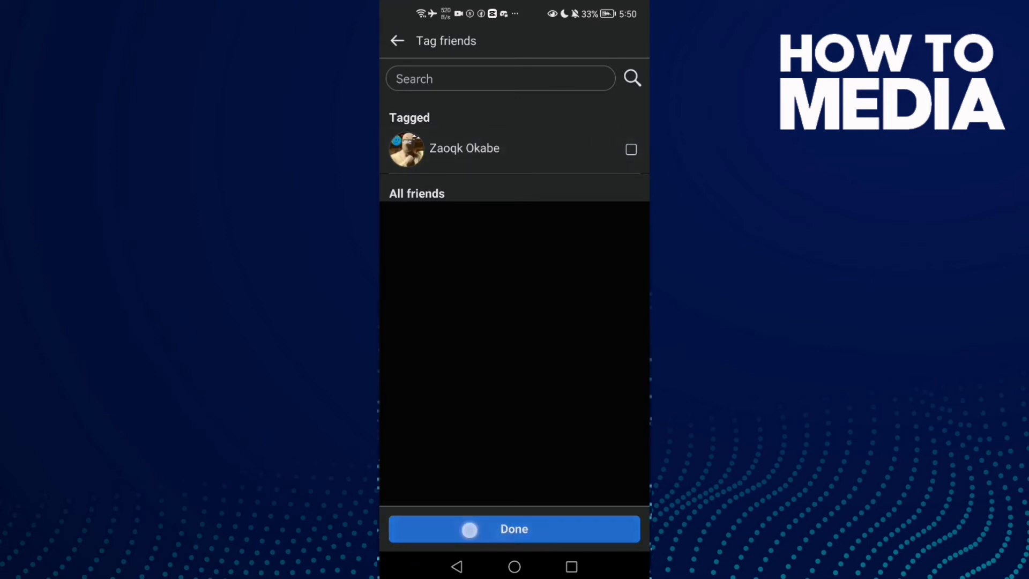